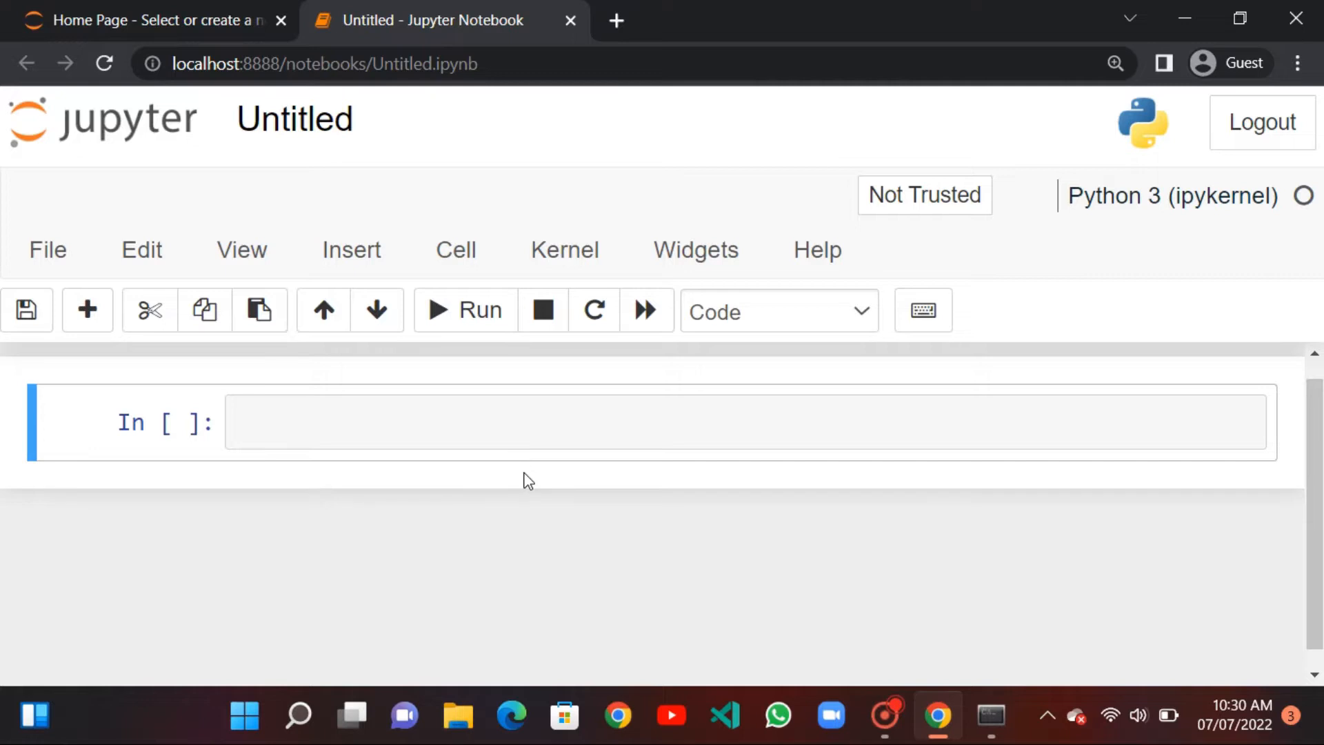
pyautogui.moveTo(992, 728)
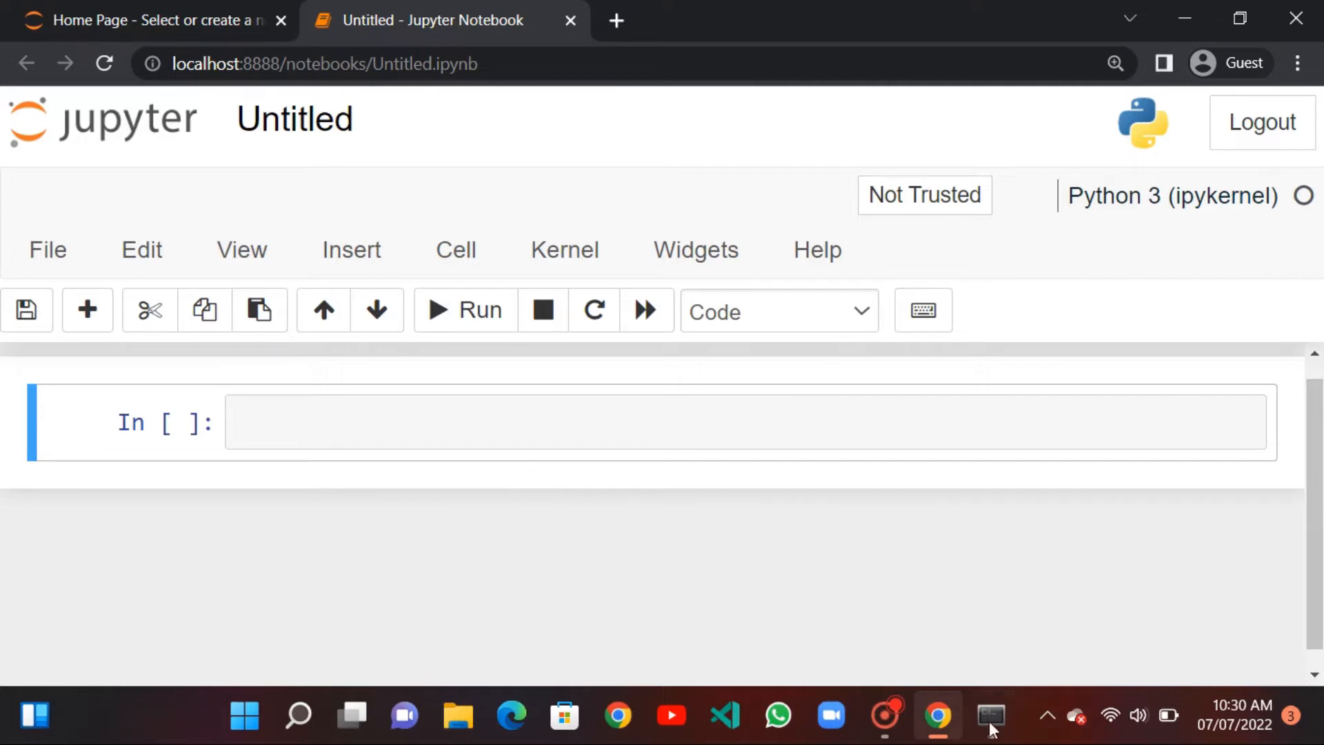
# - Bring the Anaconda Prompt (anaconda3) window forward from its taskbar icon
pyautogui.rightClick(990, 716)
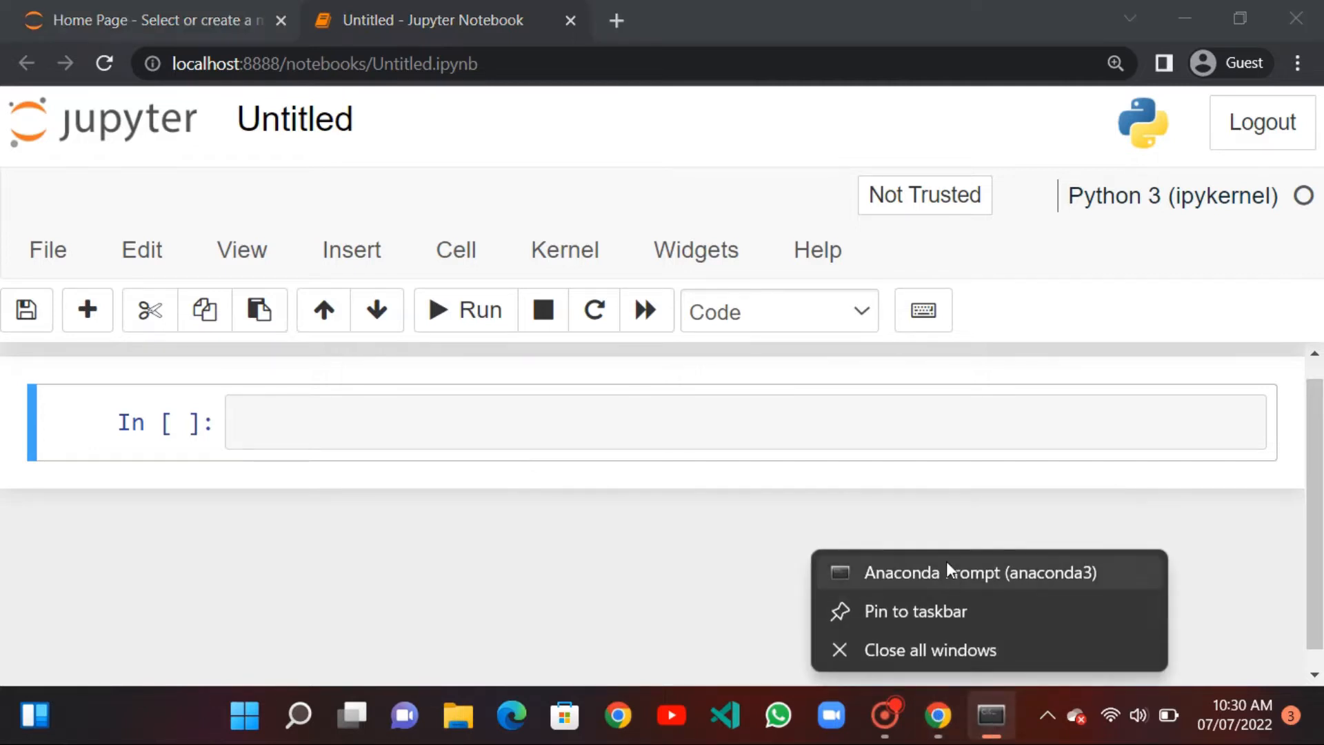
pyautogui.click(977, 572)
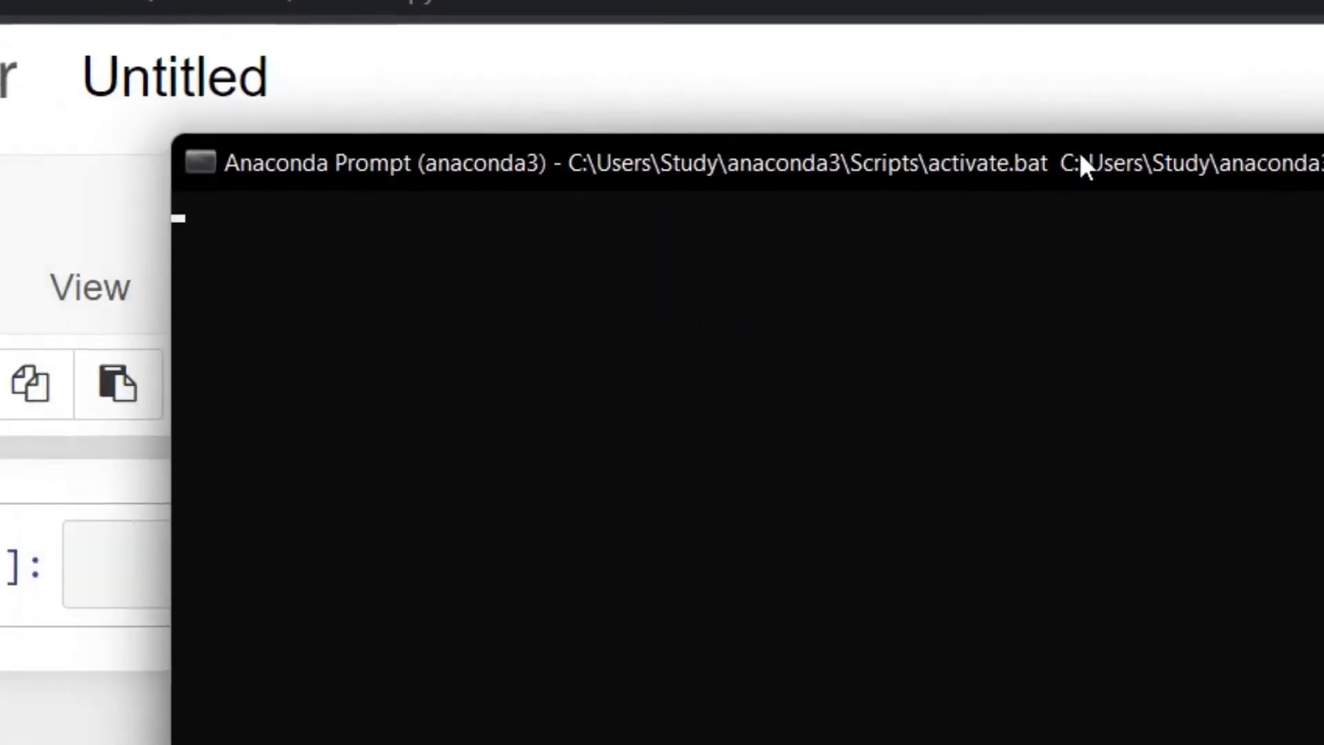
# - Run 'pip install jupyterthemes' and scroll through the output until the prompt returns
pyautogui.write('pi')
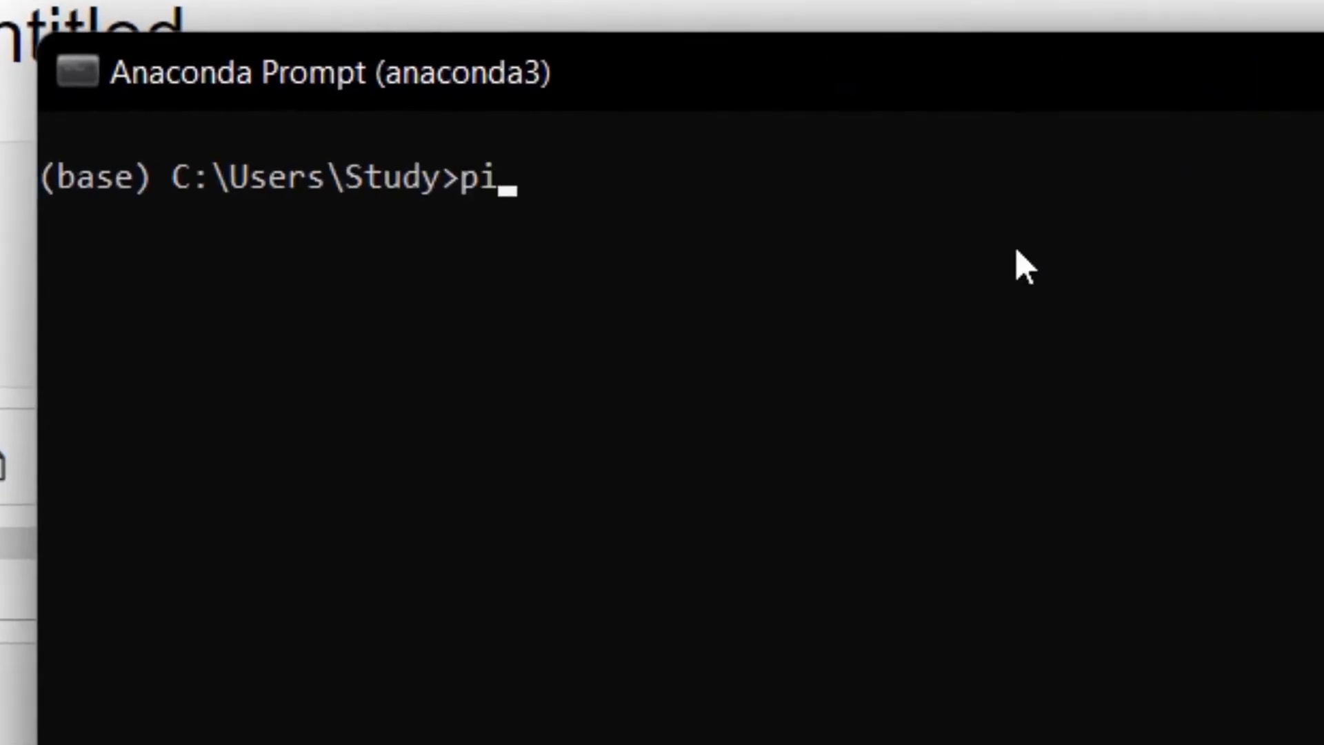
pyautogui.write('p install')
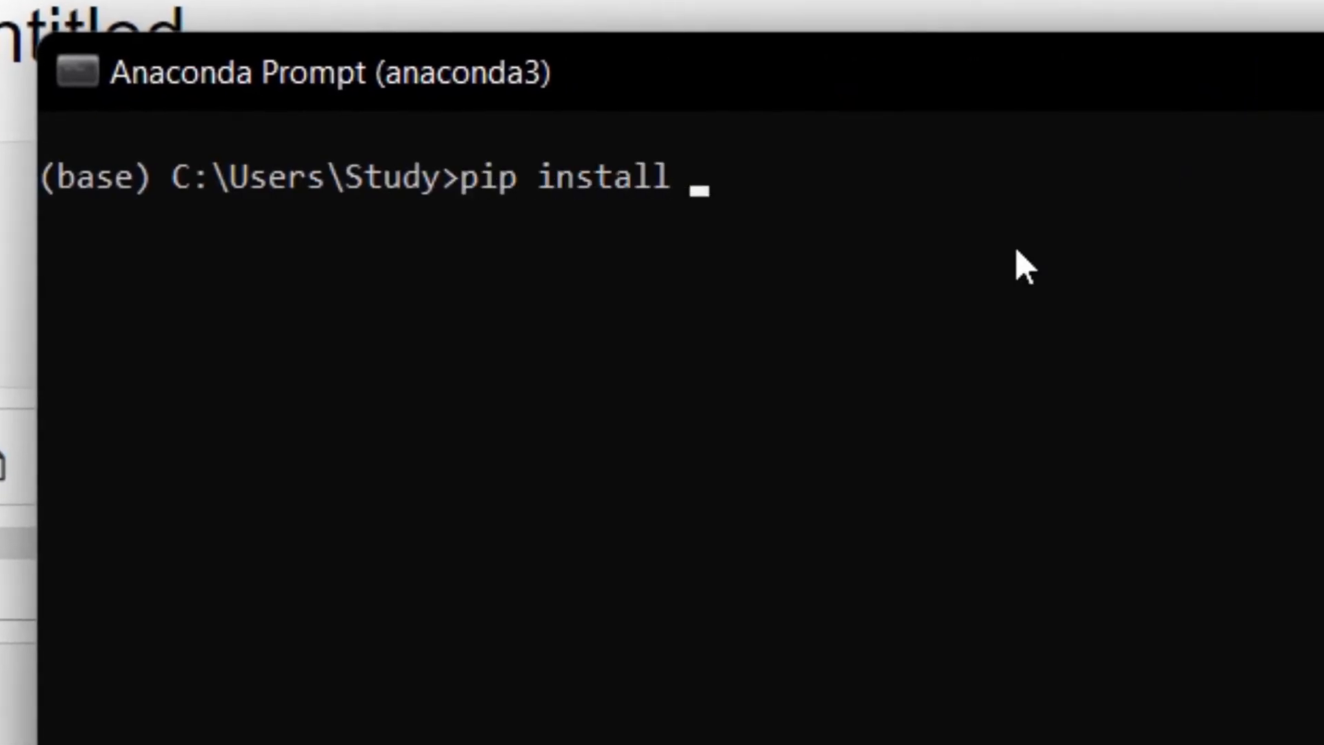
pyautogui.write('jupyterthem')
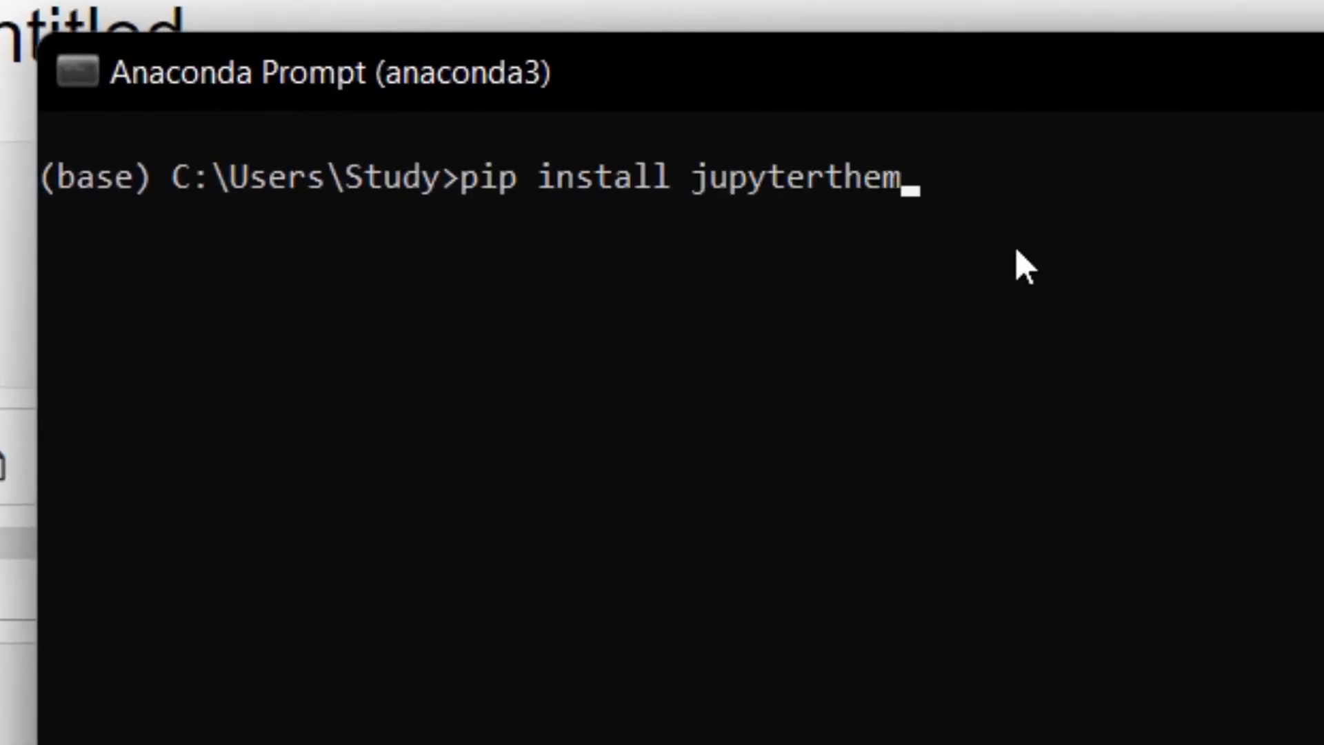
pyautogui.write('es')
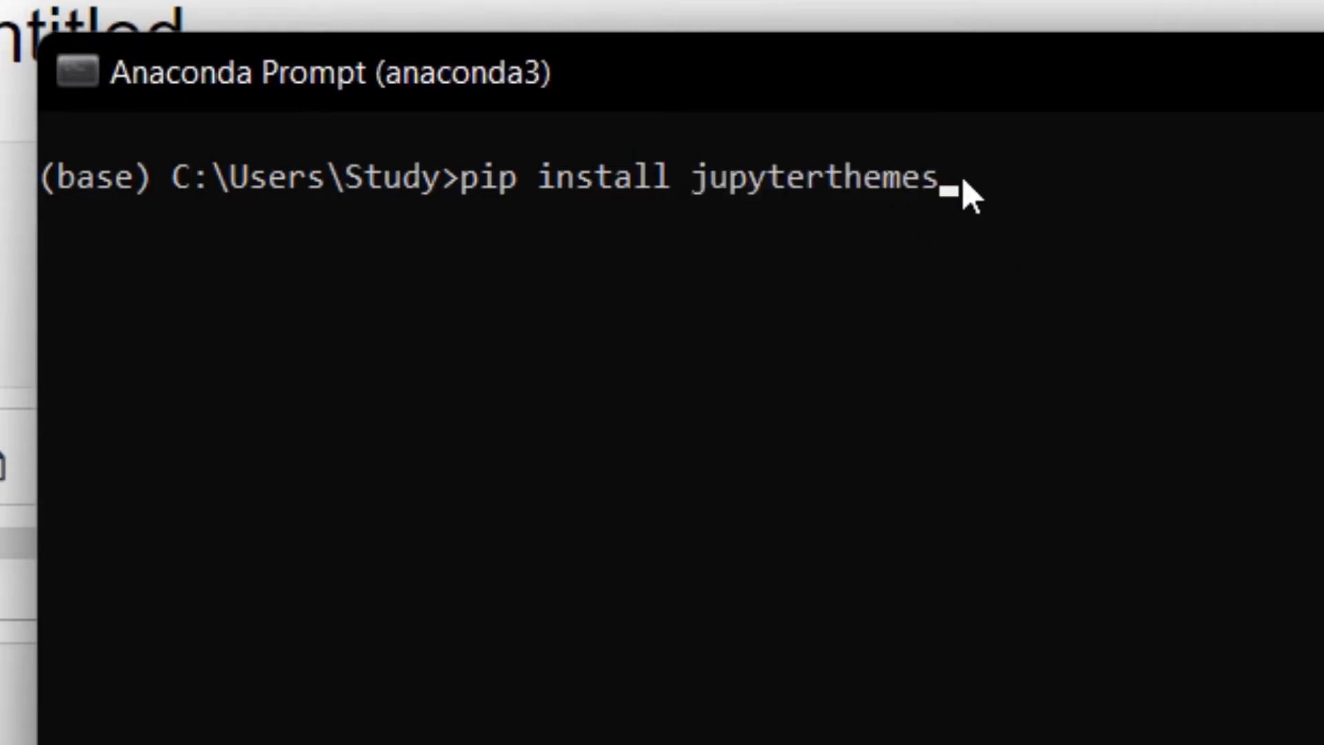
pyautogui.press('Return')
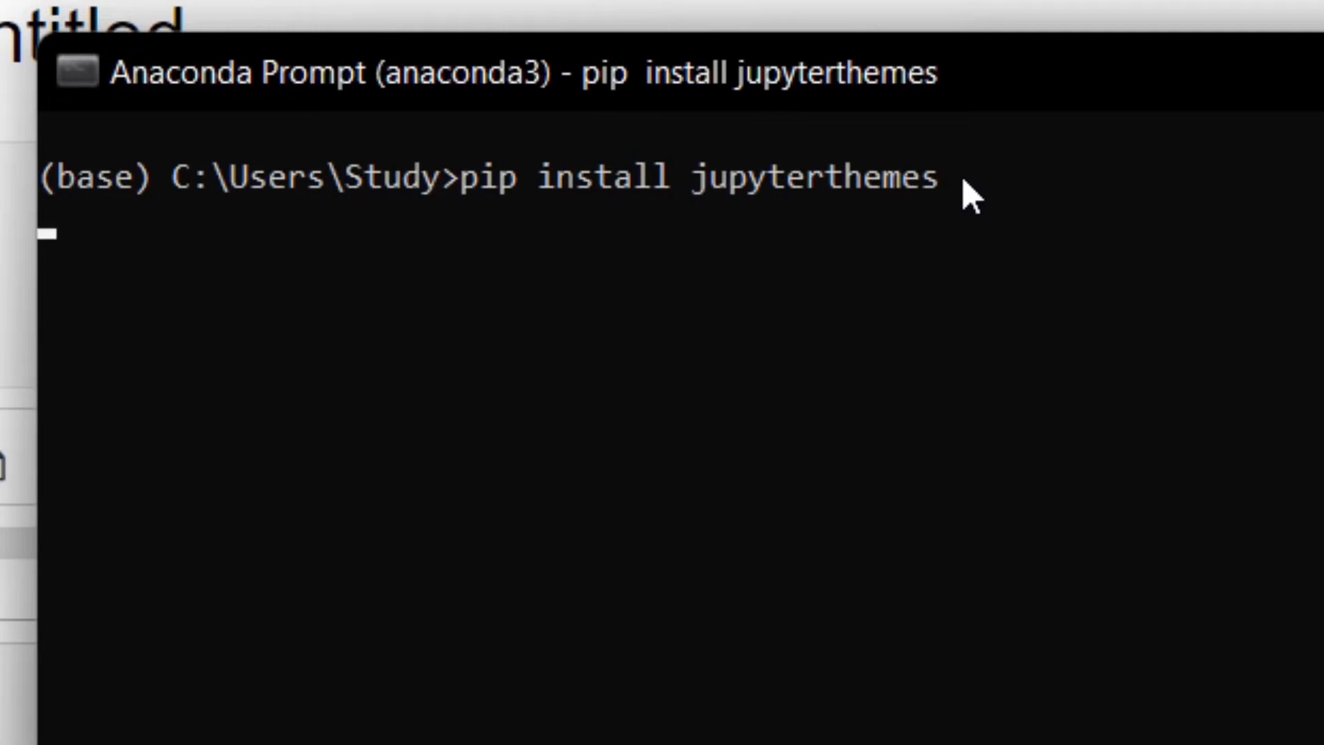
pyautogui.press('Return')
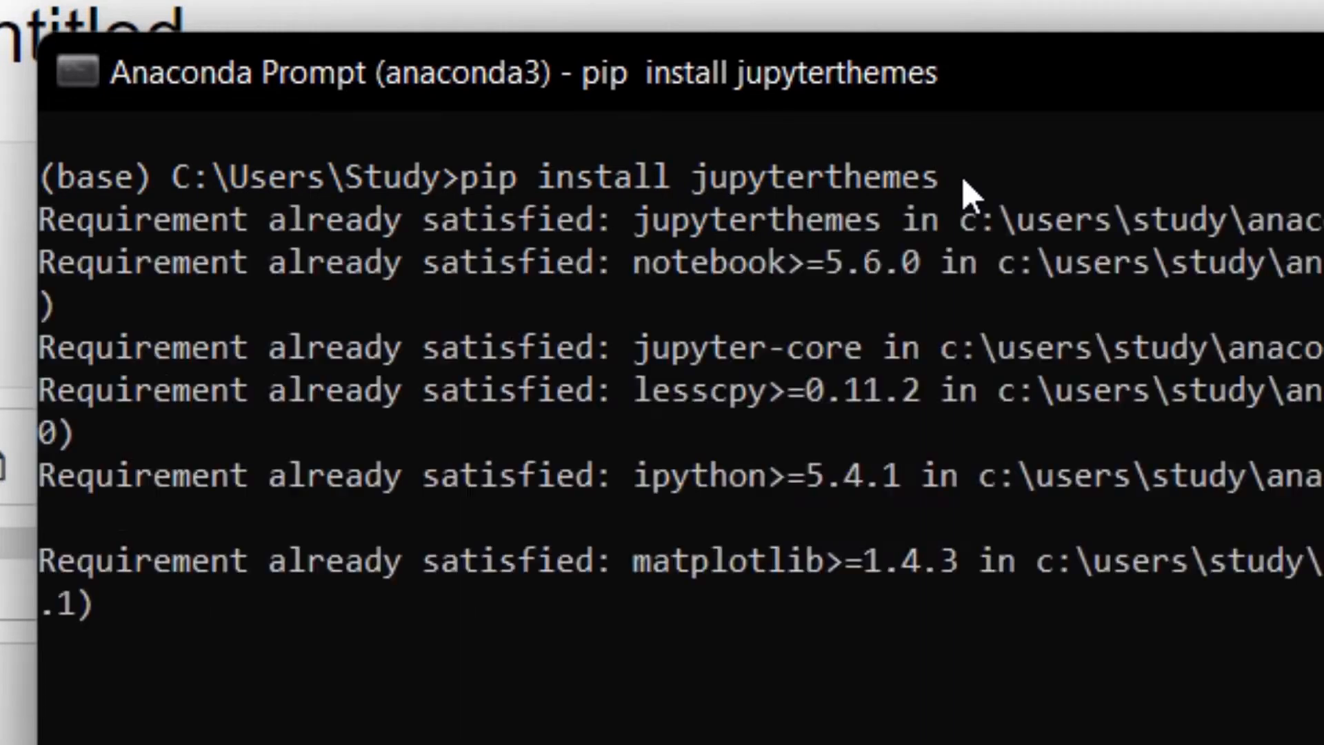
pyautogui.scroll(-3)
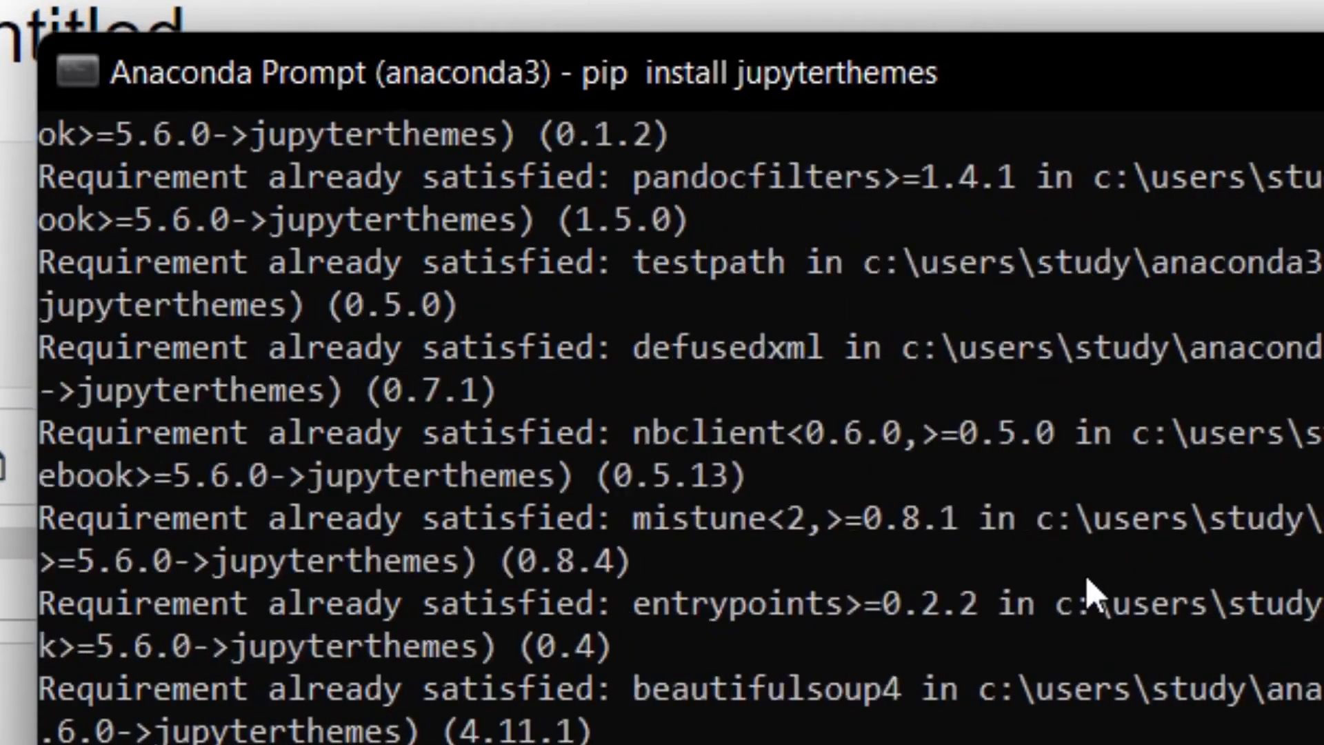
pyautogui.scroll(-3)
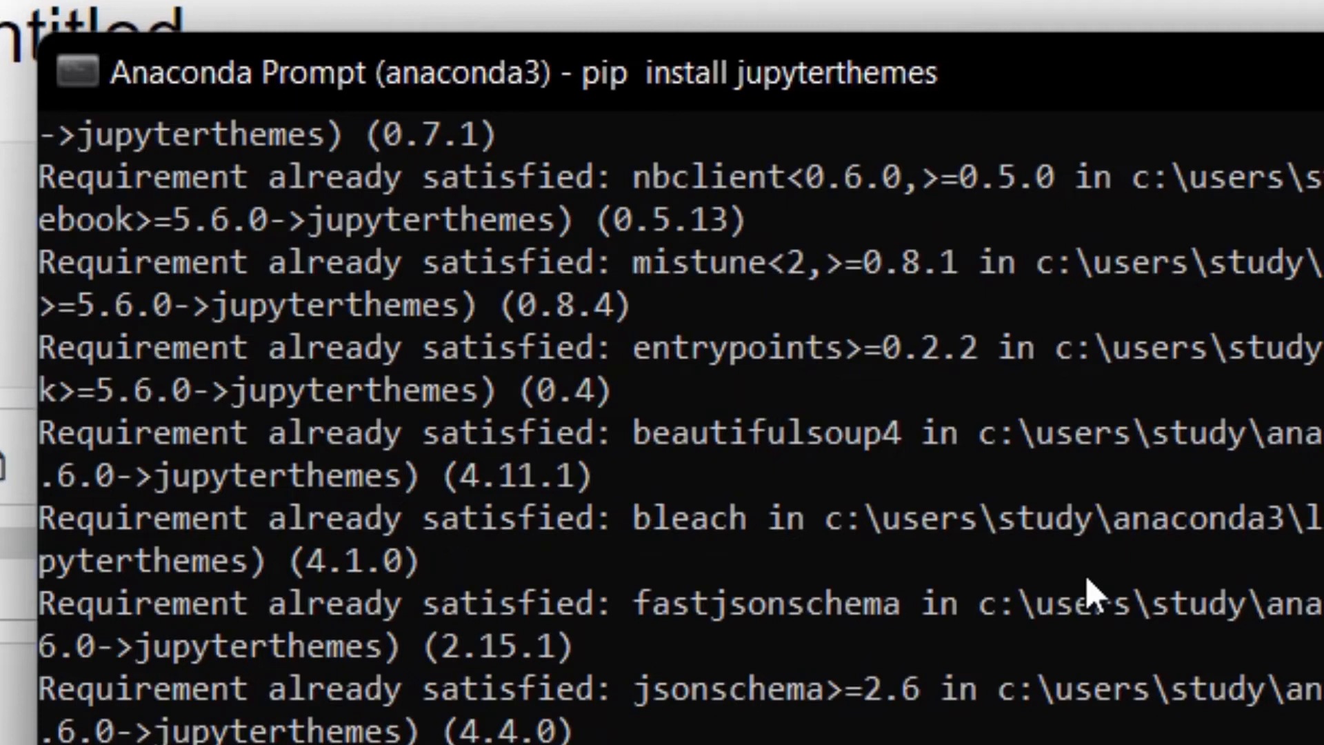
pyautogui.scroll(-3)
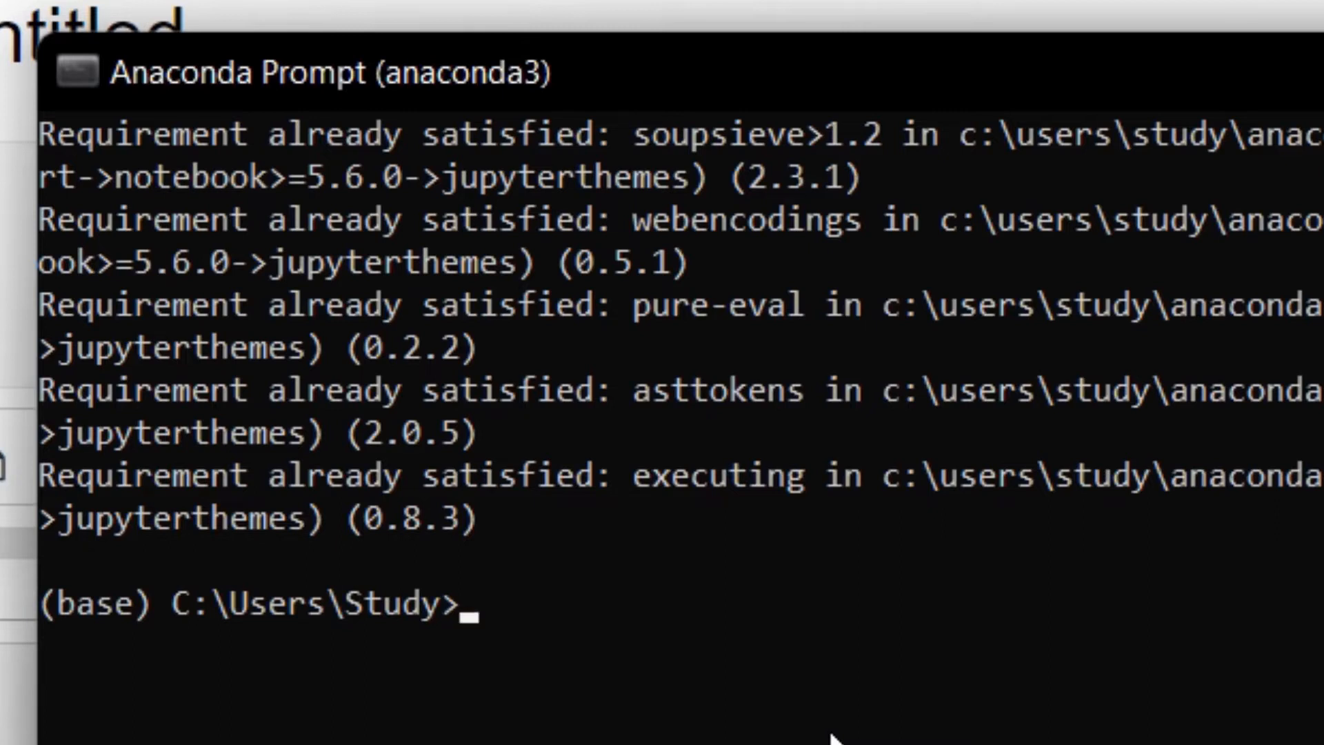
# - List the available Jupyter themes with 'jt -l', from chesterish to solarizedl
pyautogui.write('jt')
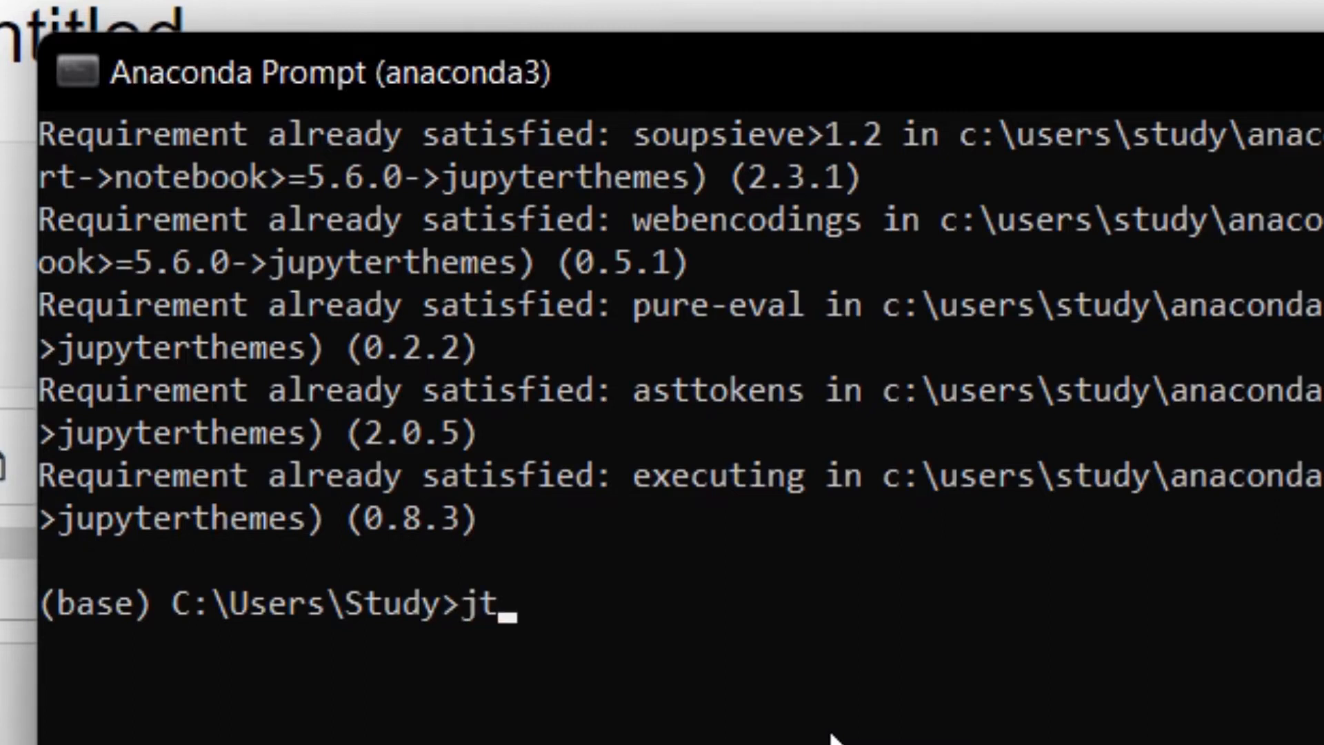
pyautogui.write('-l')
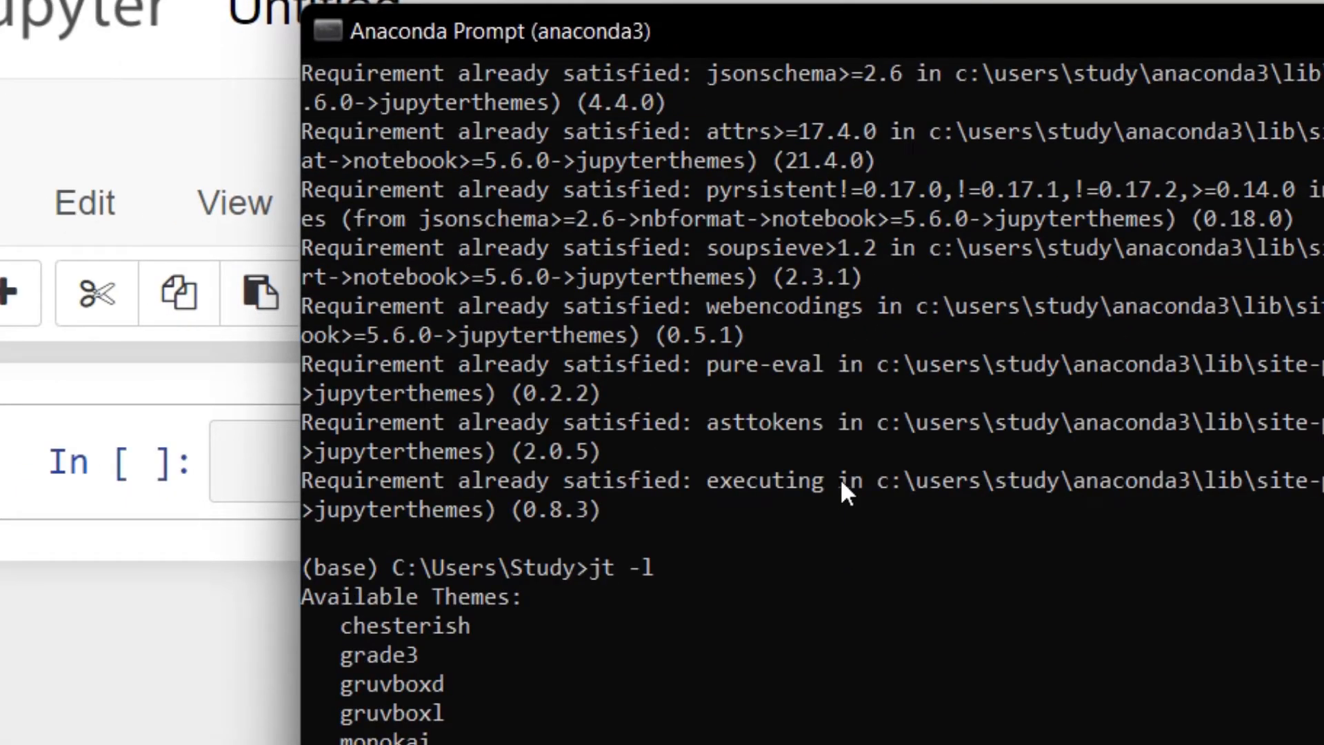
pyautogui.scroll(-3)
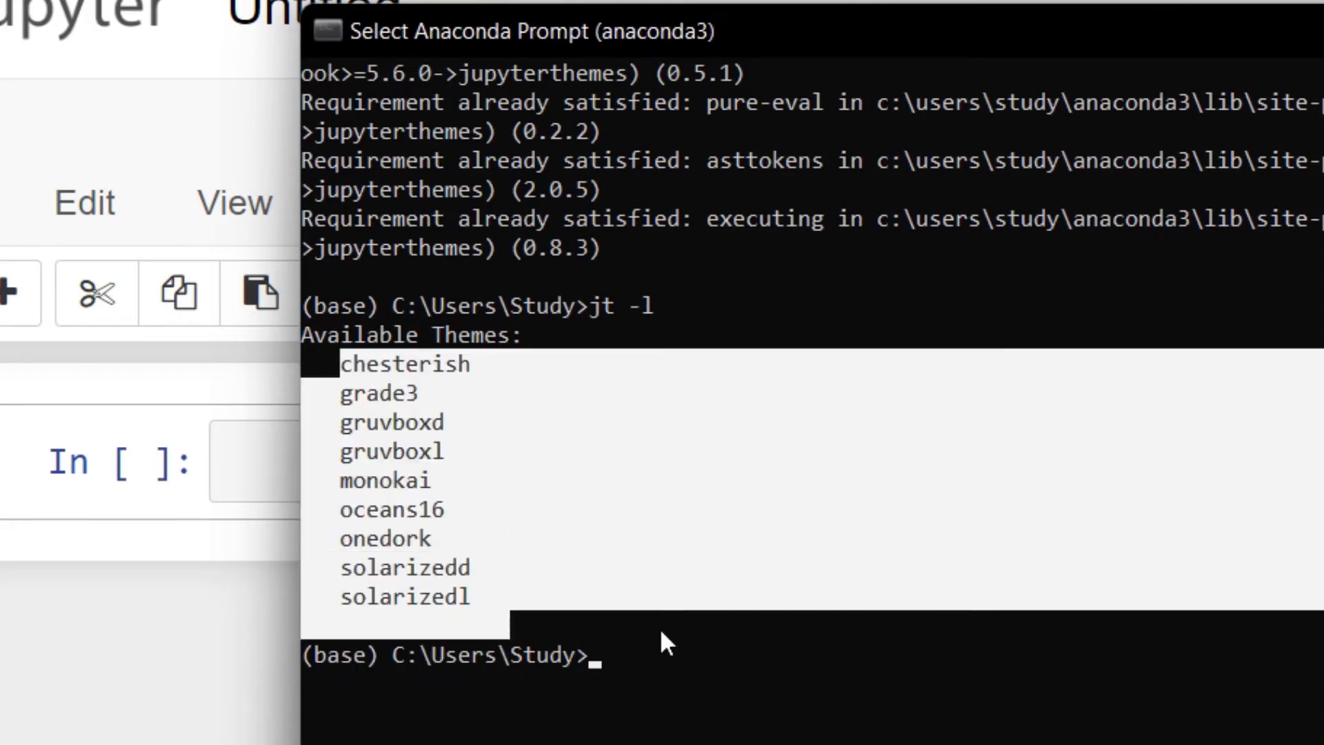
# - Apply the onedork theme with 'jt -t onedork'
pyautogui.write('jt')
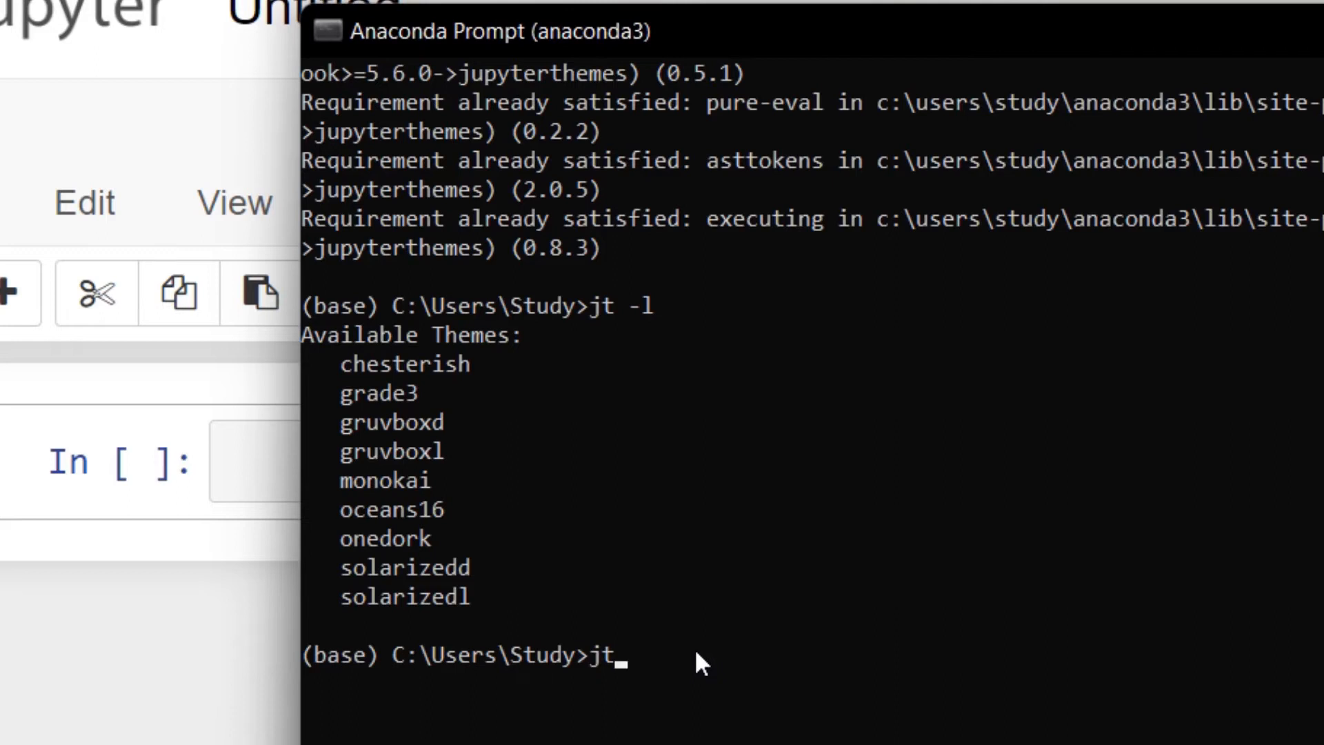
pyautogui.write('-t')
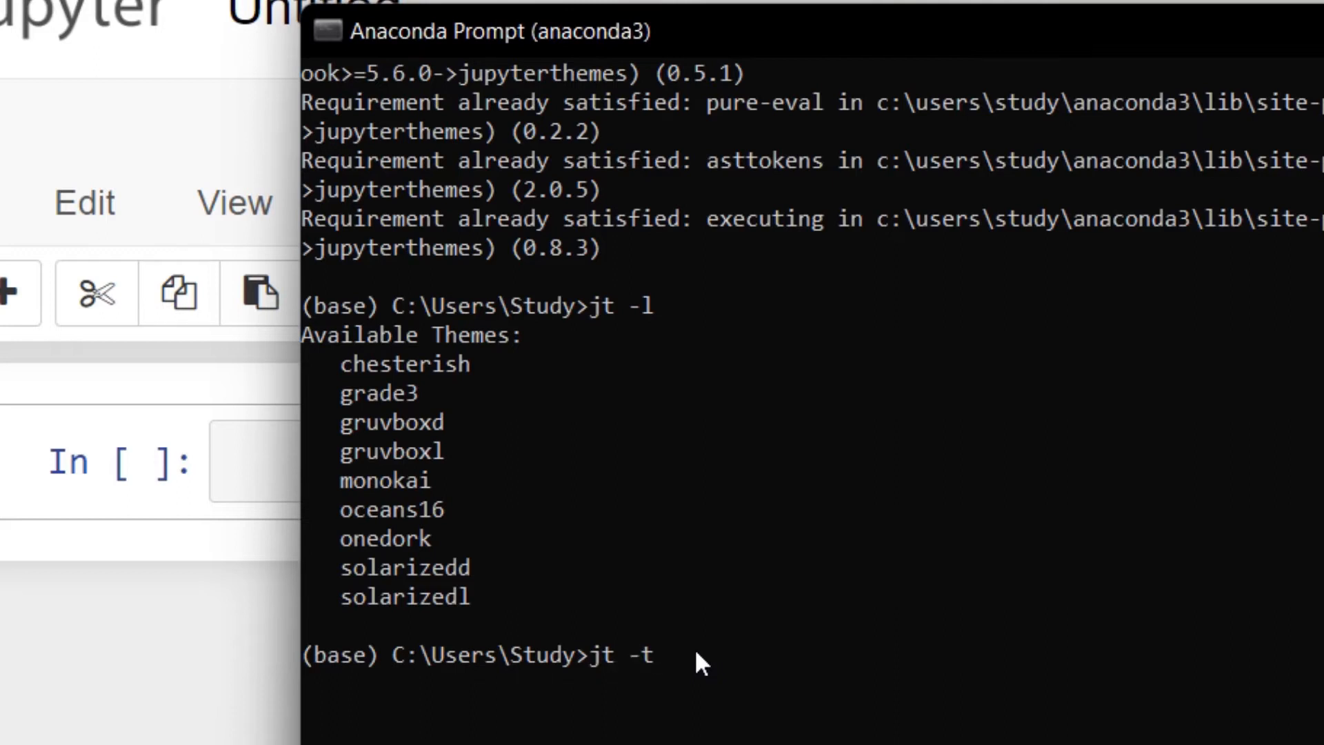
pyautogui.moveTo(823, 679)
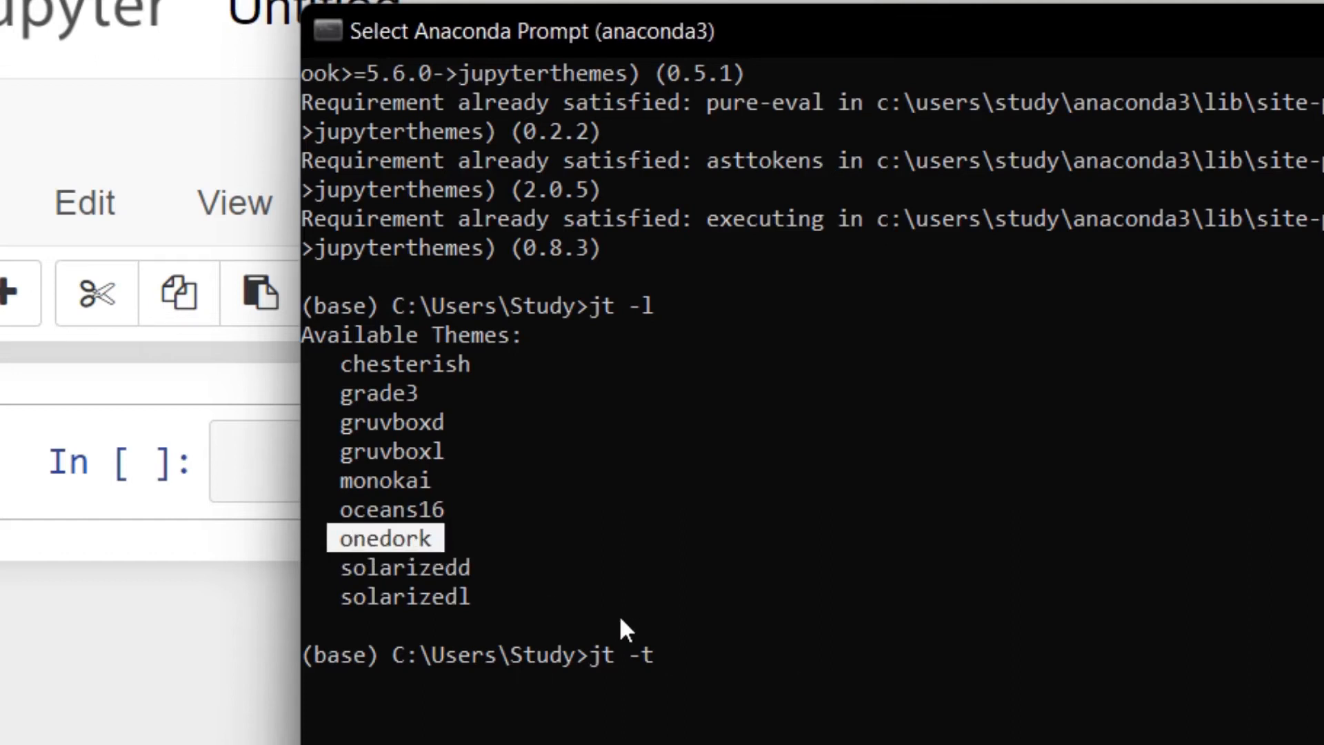
pyautogui.write('onedork')
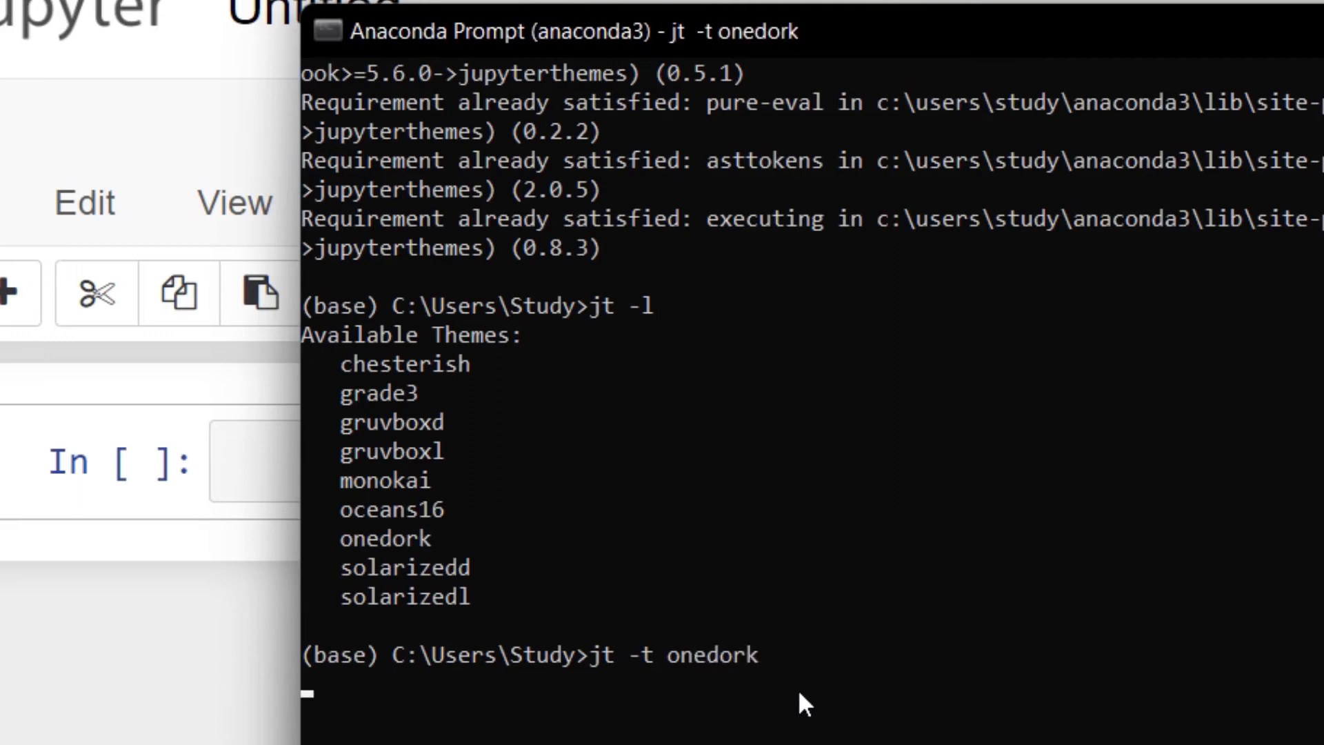
pyautogui.press('Return')
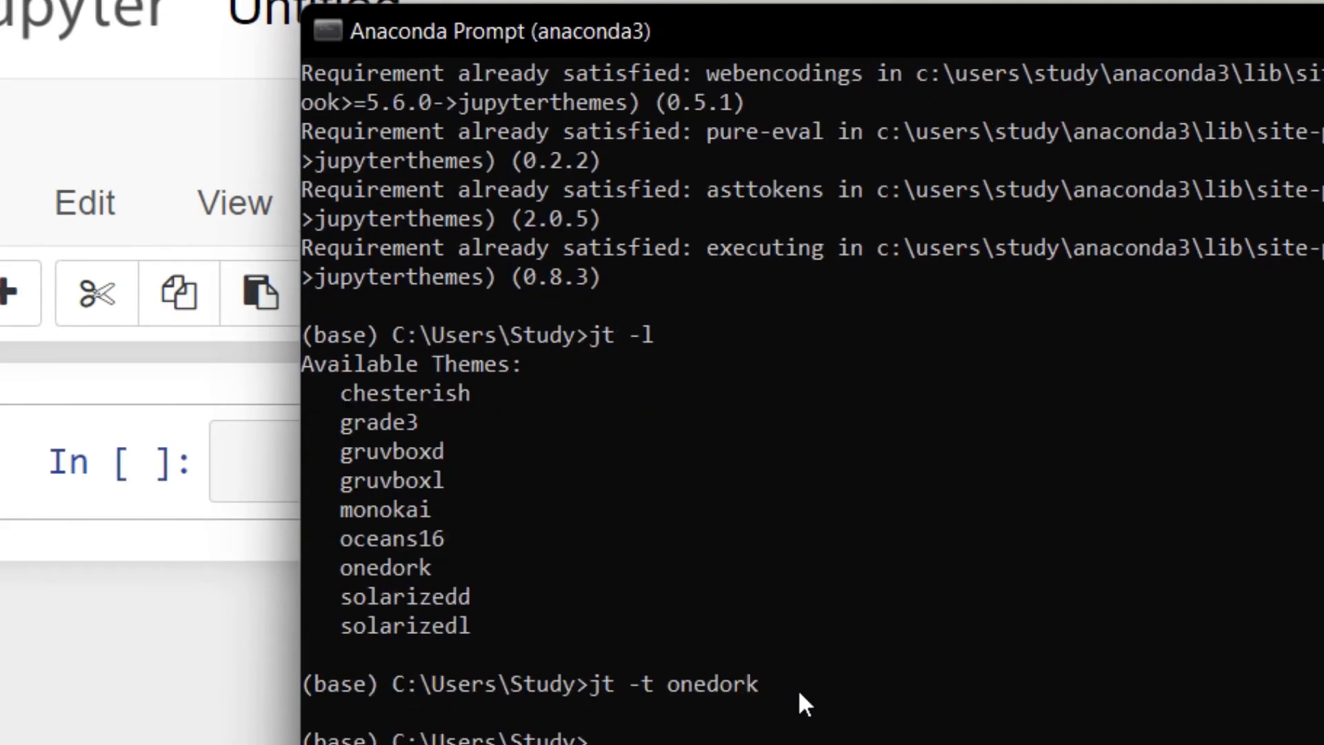
pyautogui.moveTo(714, 714)
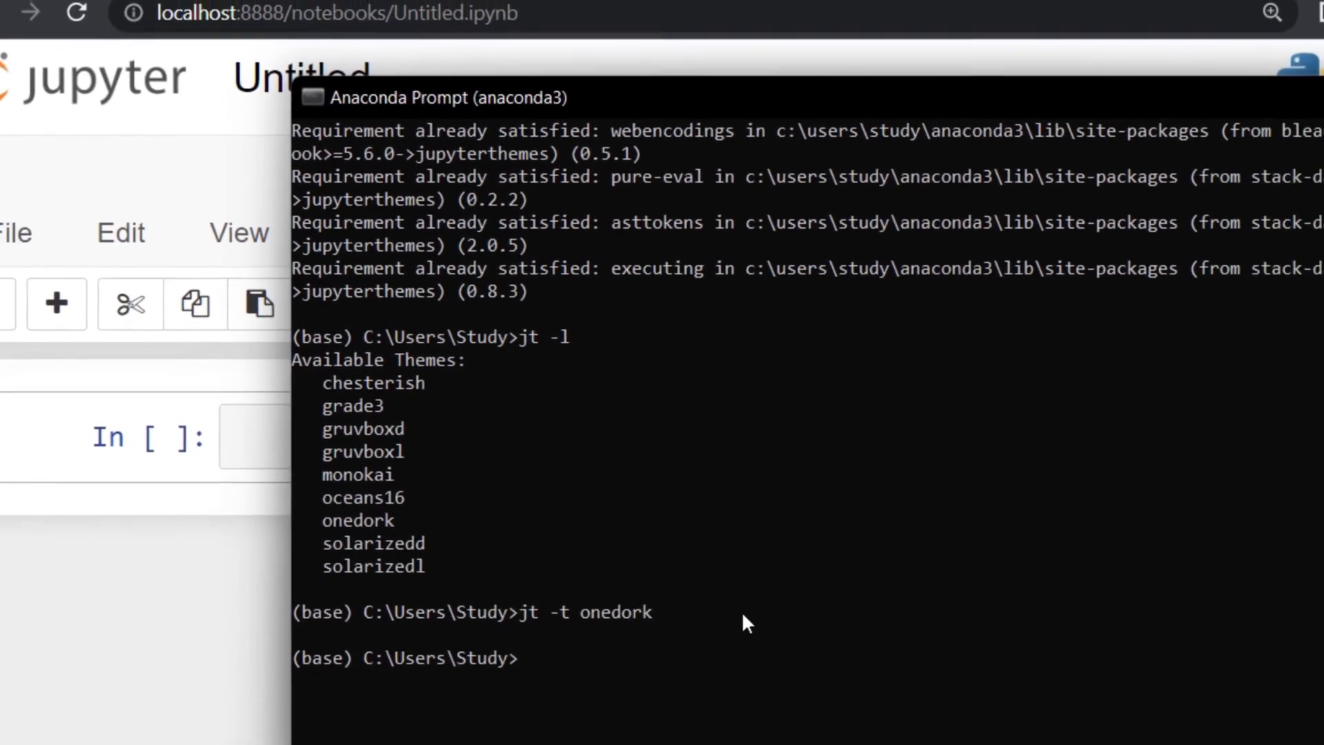
# - Relaunch 'jupyter notebook' from Anaconda Prompt and open the dark-themed home page
pyautogui.rightClick(988, 715)
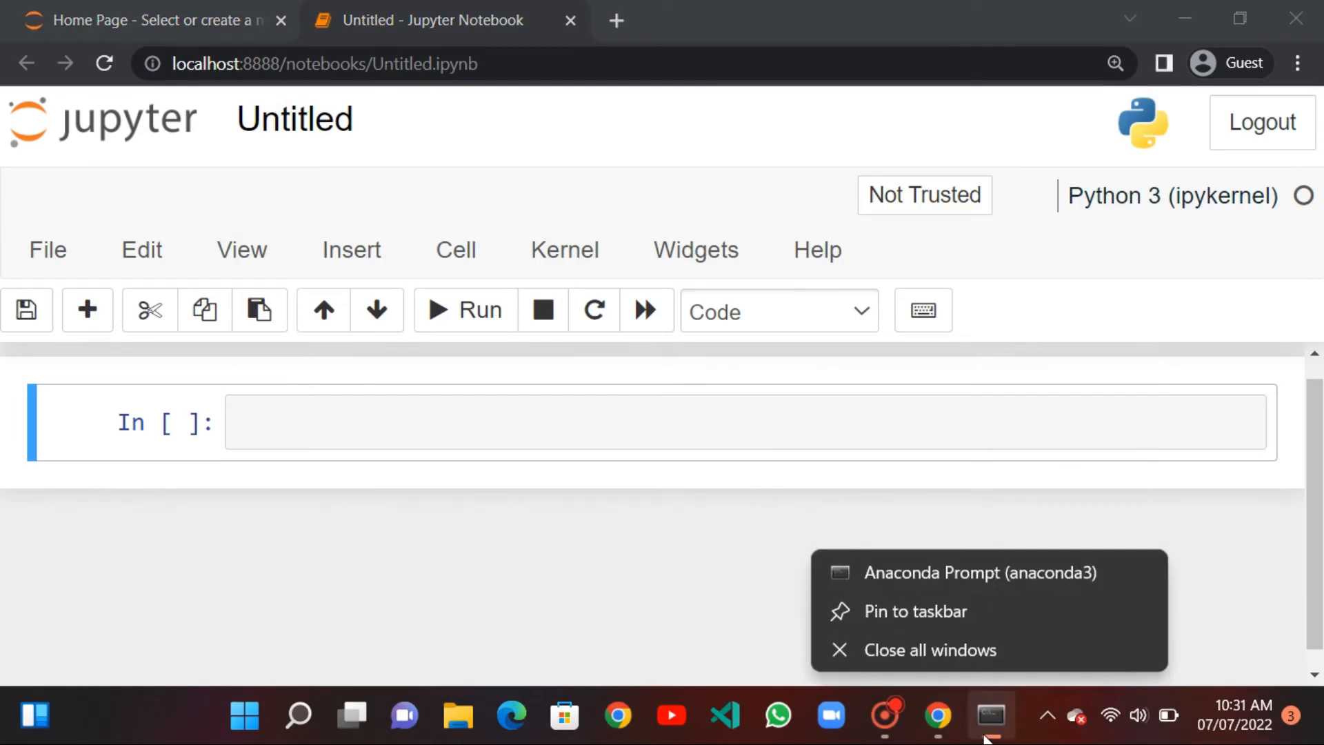
pyautogui.click(991, 715)
pyautogui.write('ju')
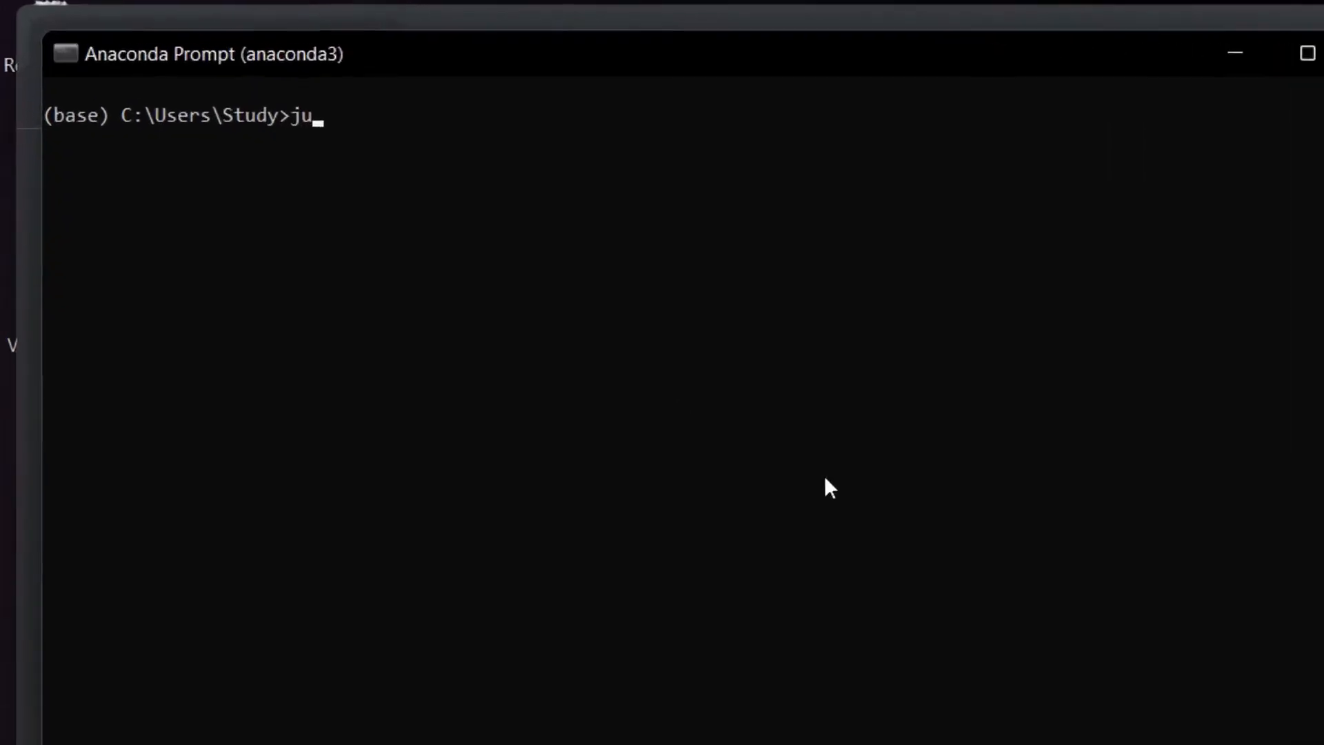
pyautogui.write('pyter notebook')
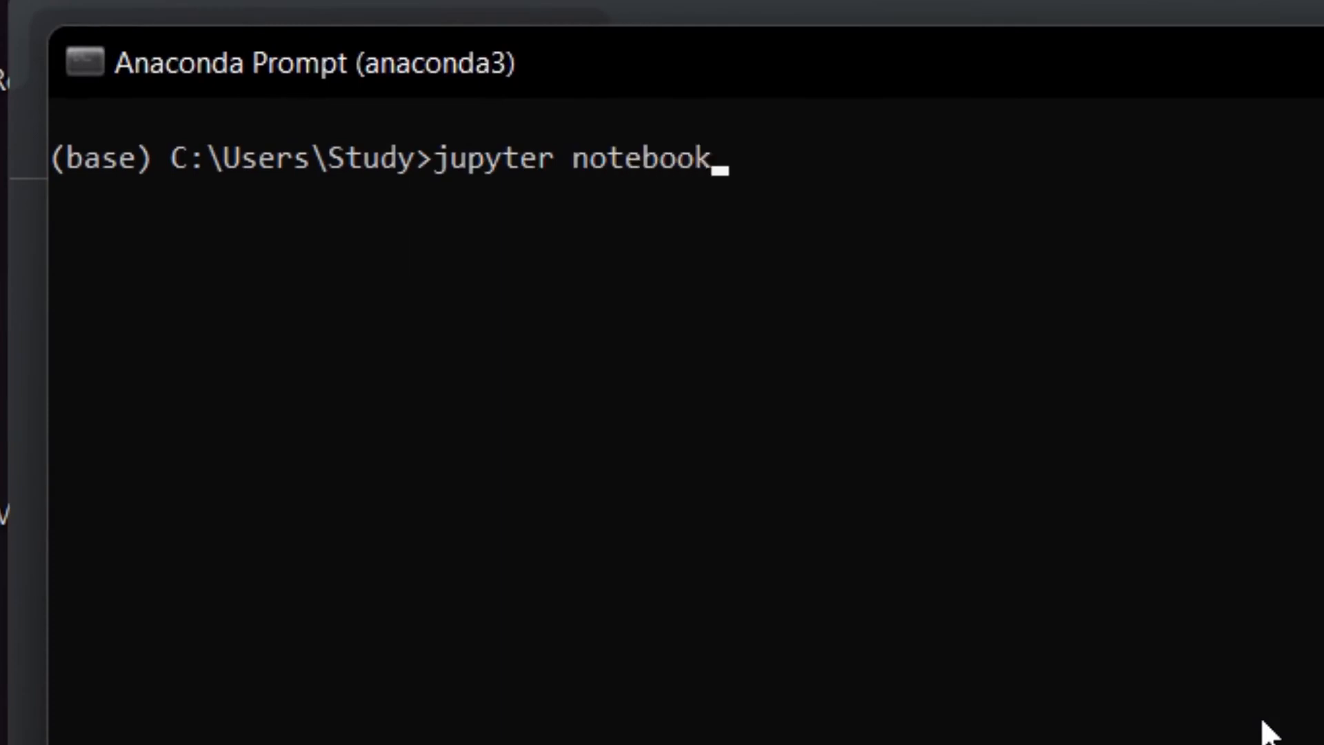
pyautogui.press('Return')
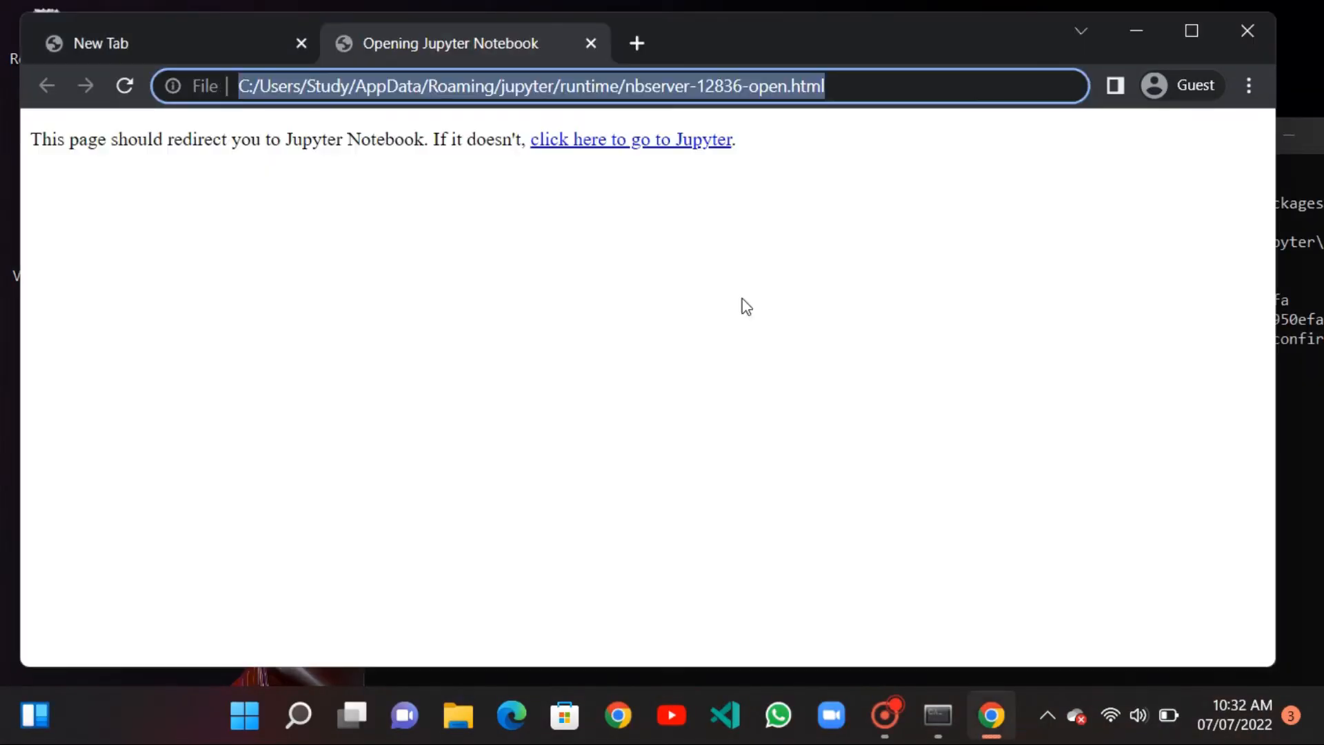
pyautogui.click(631, 140)
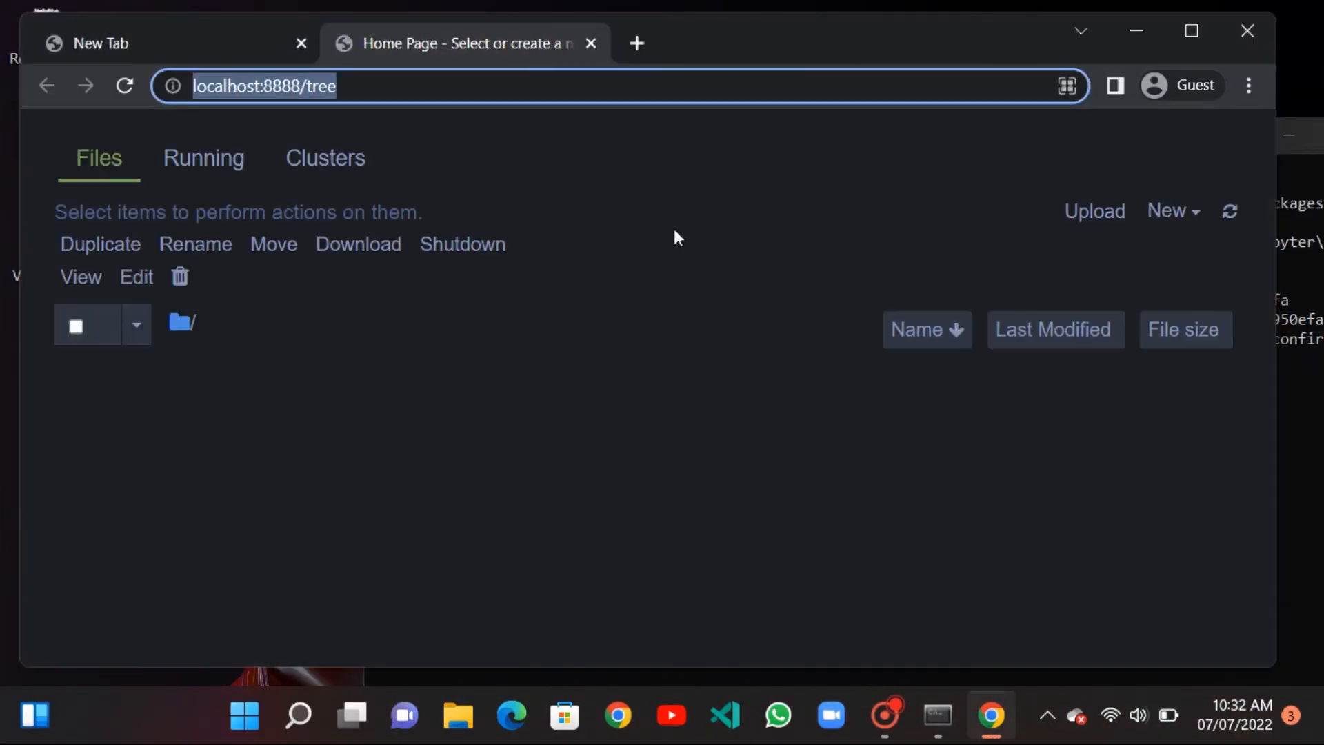